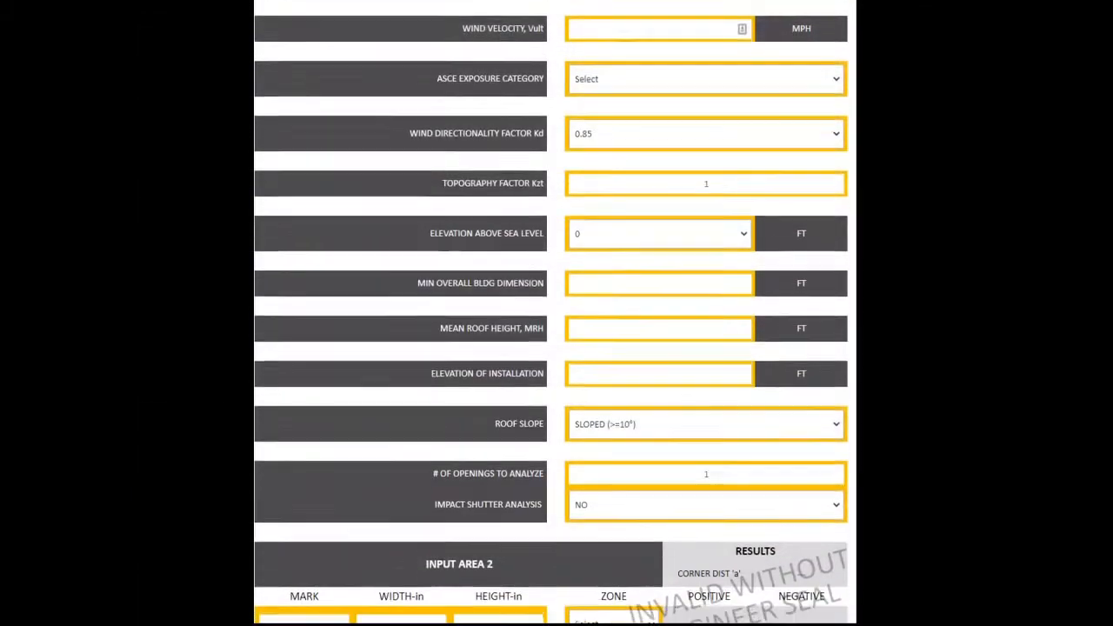
Step: Scroll down through the glossary's label definitions from top to bottom
scroll(down, 3)
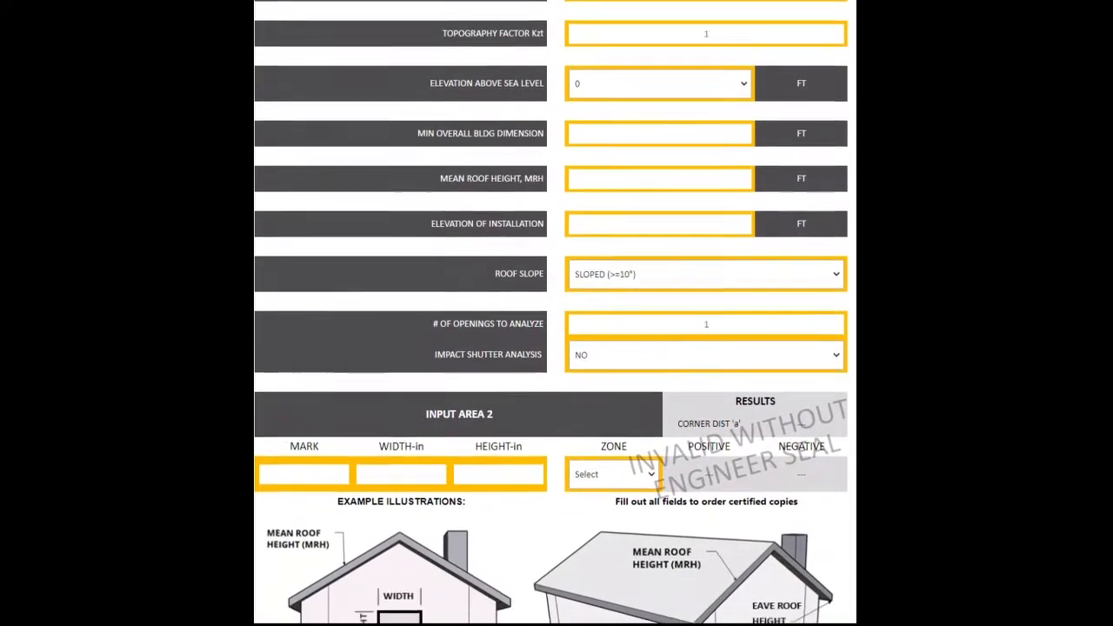
scroll(down, 3)
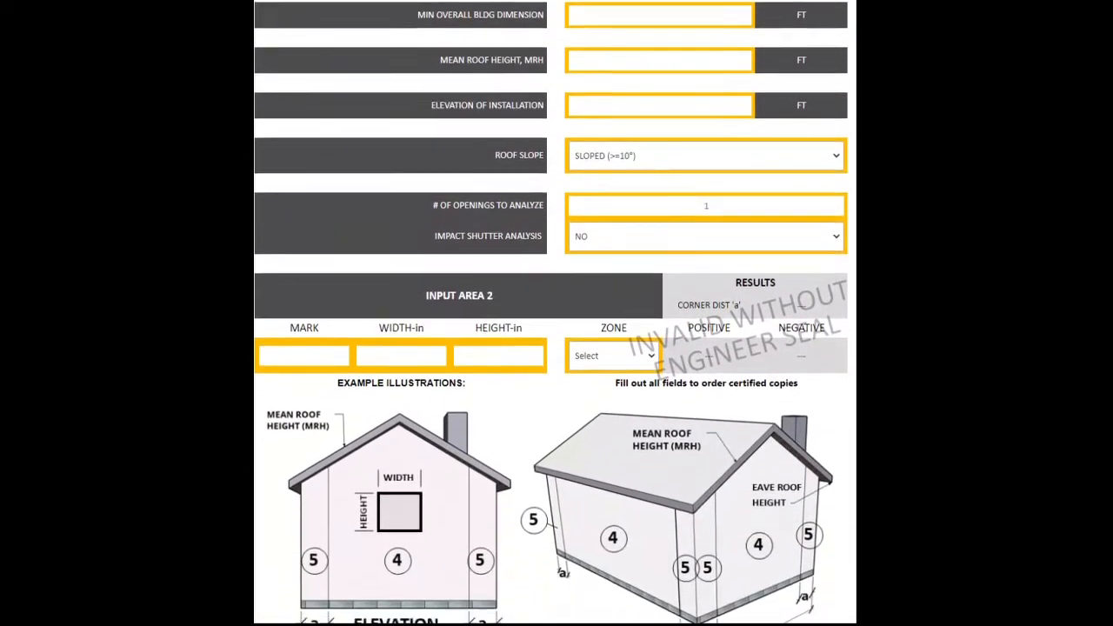
scroll(down, 3)
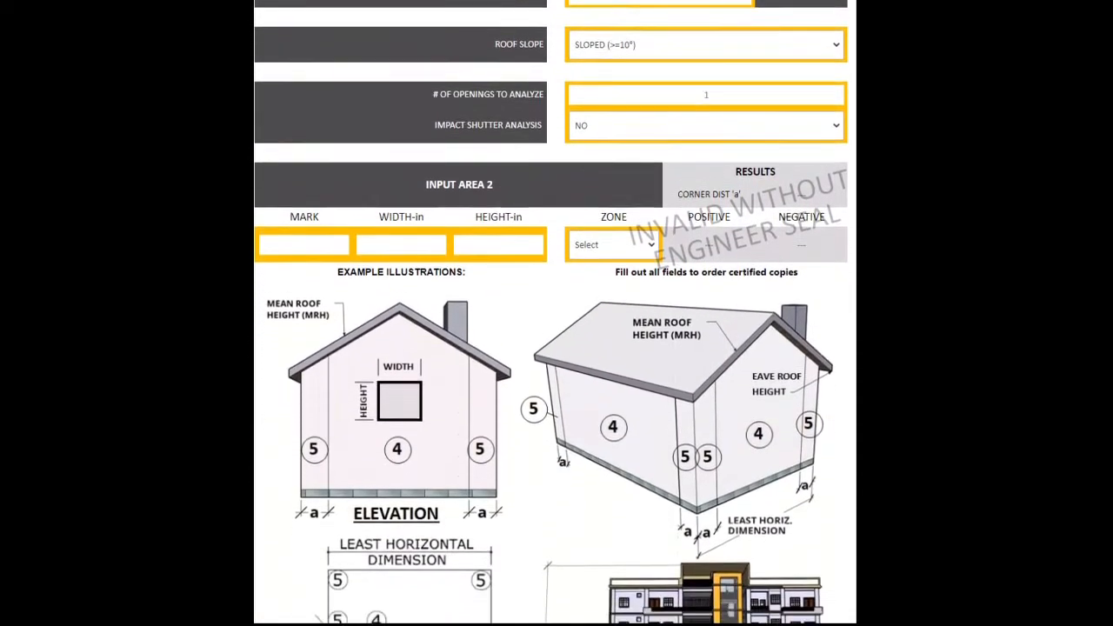
scroll(down, 3)
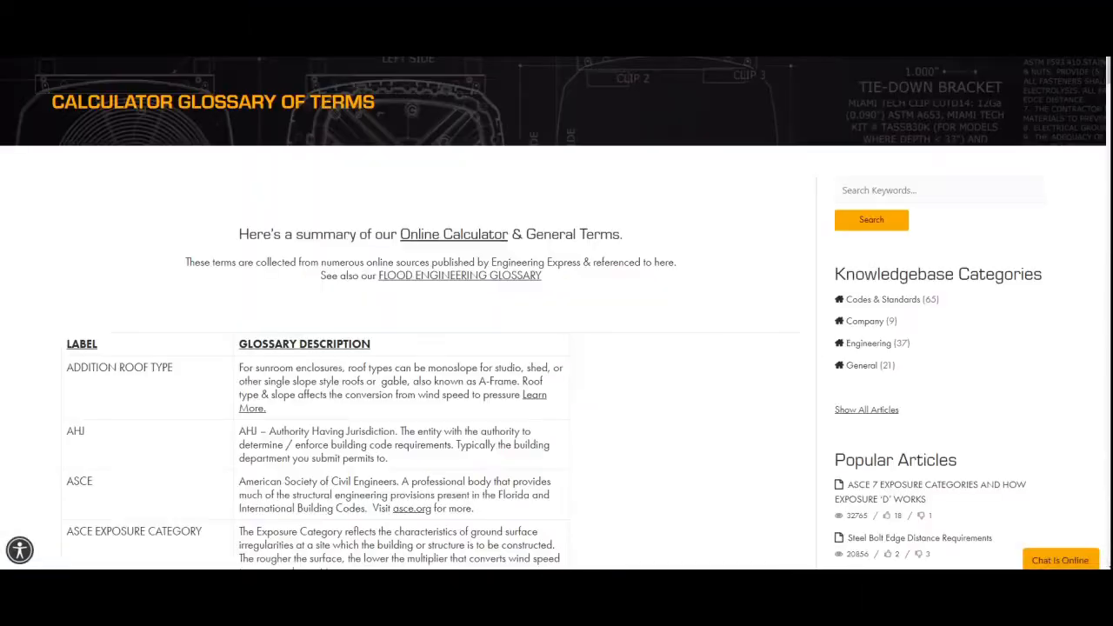
scroll(down, 3)
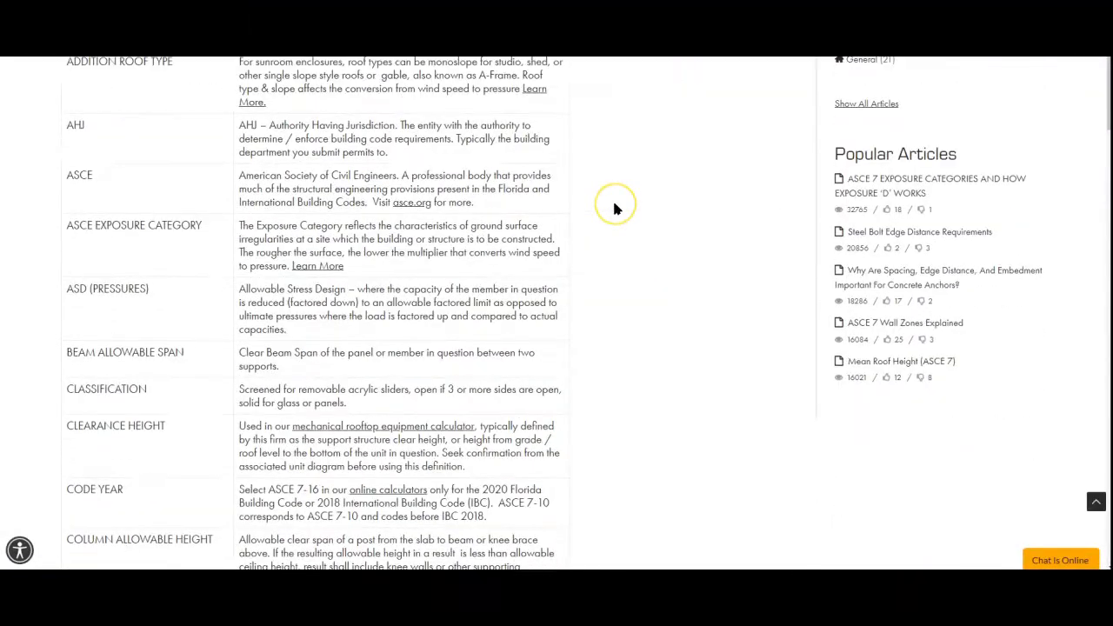
scroll(down, 3)
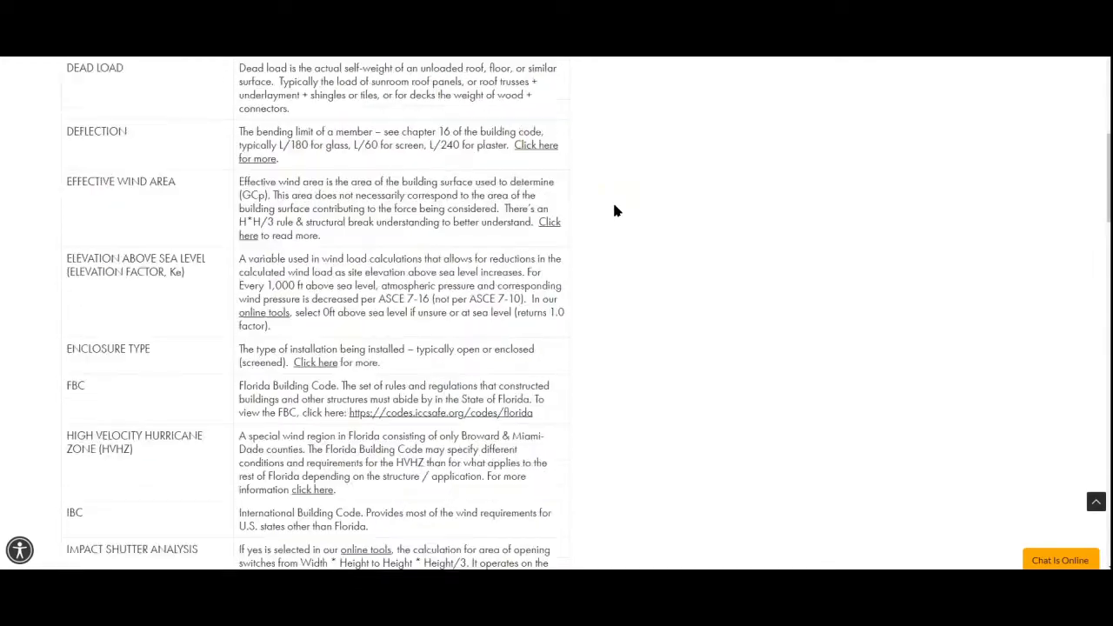
scroll(down, 3)
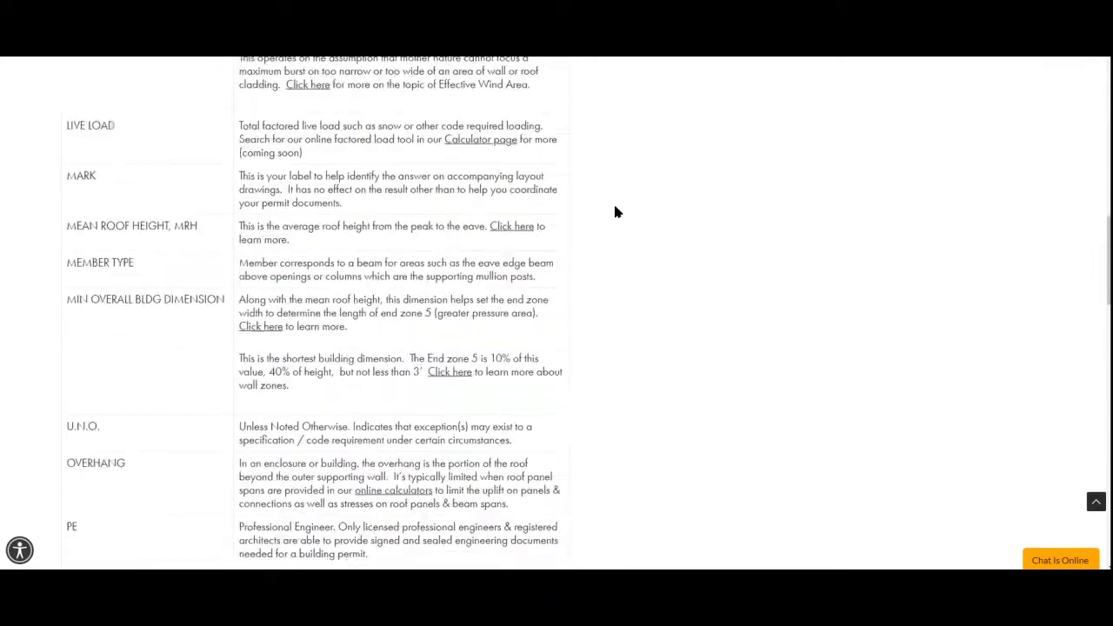
scroll(down, 3)
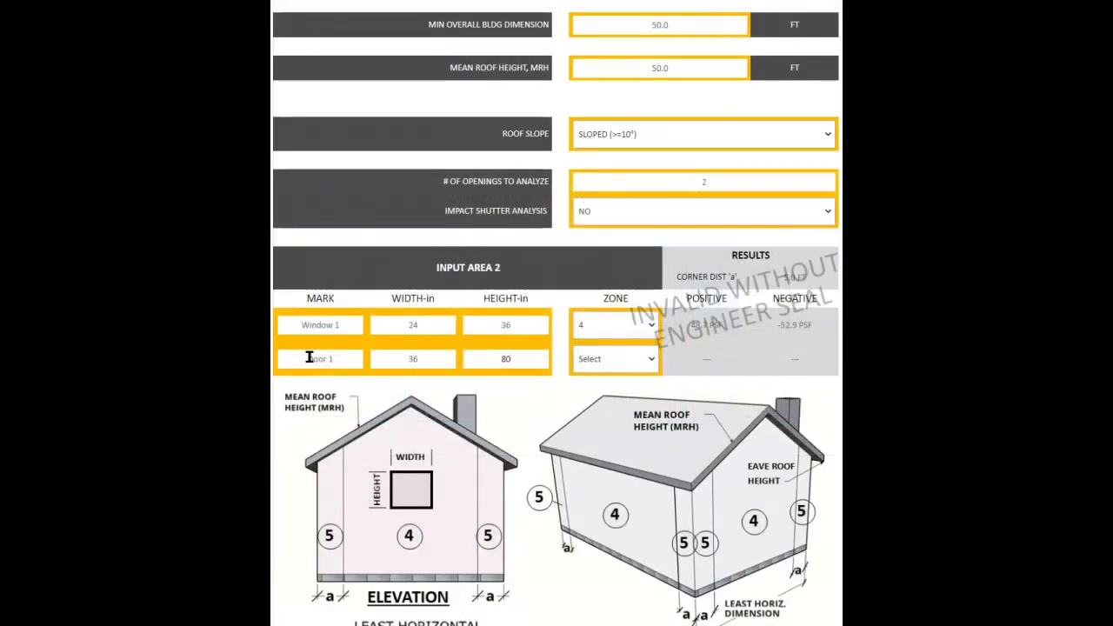
Step: Select the second opening's row to label it Door 1
click(615, 358)
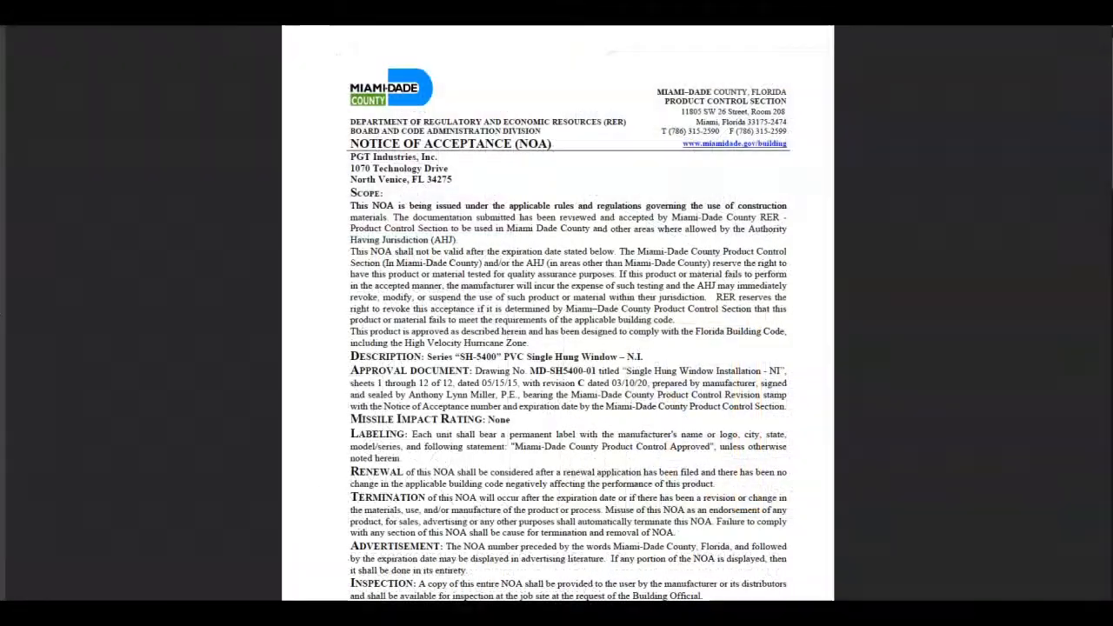
Step: Scroll the NOA down to the allowable glass types and anchors tables
scroll(down, 3)
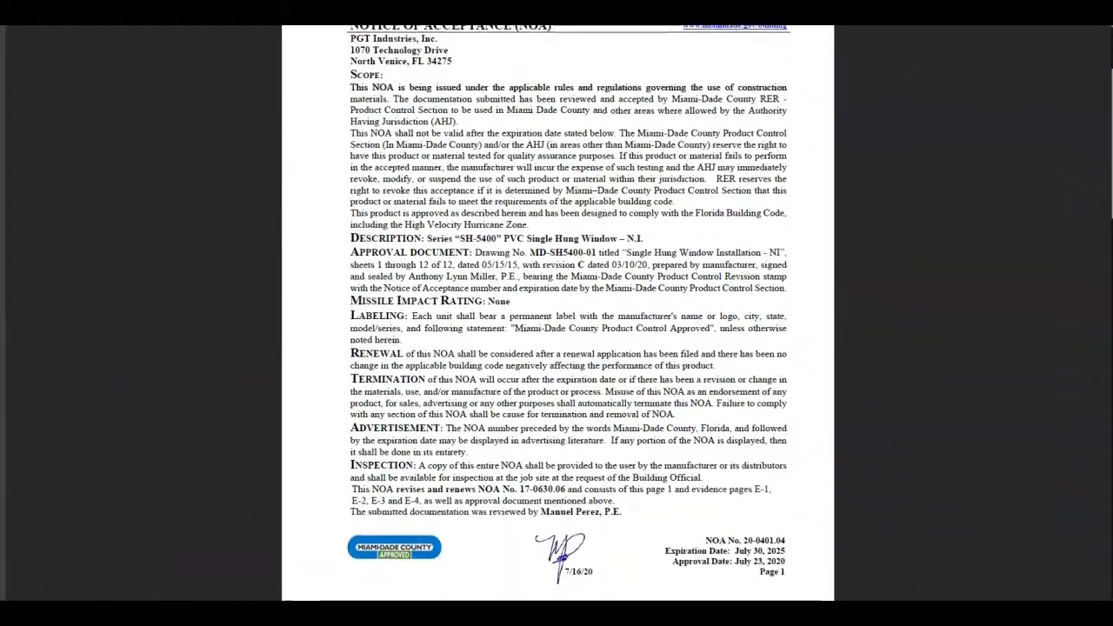
scroll(down, 3)
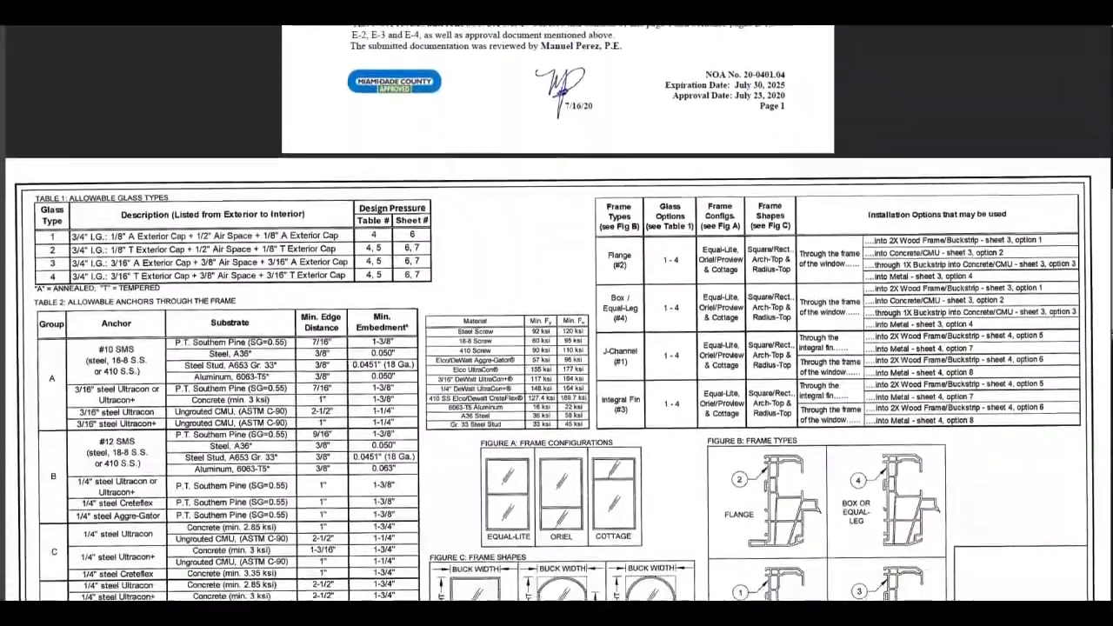
scroll(down, 3)
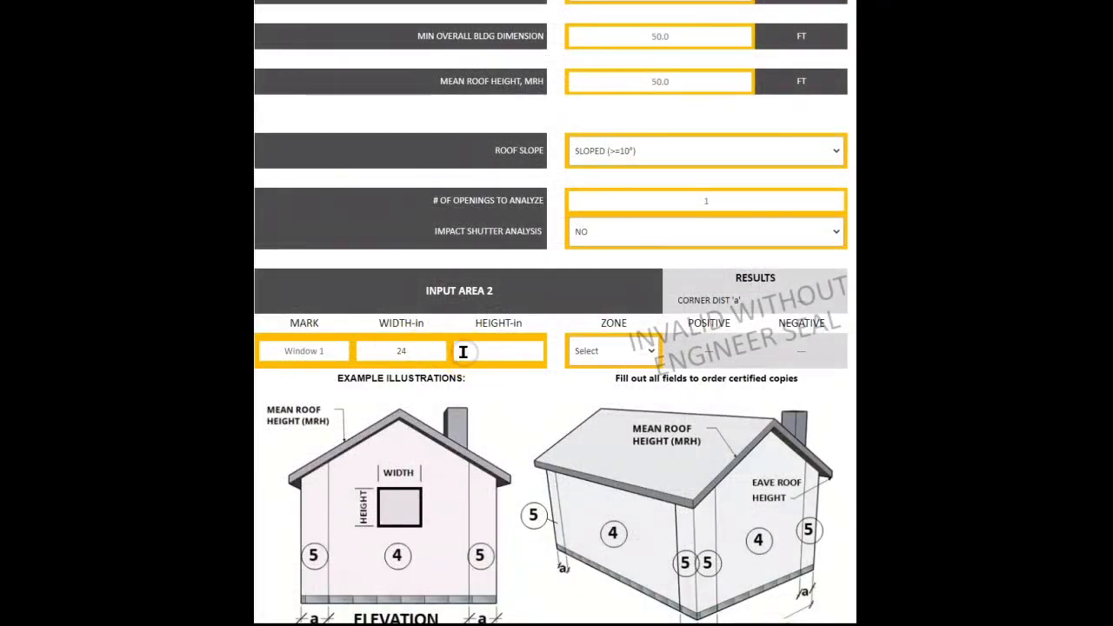
Step: Enter Window 1's 36-inch height and choose its wind zone
click(612, 351)
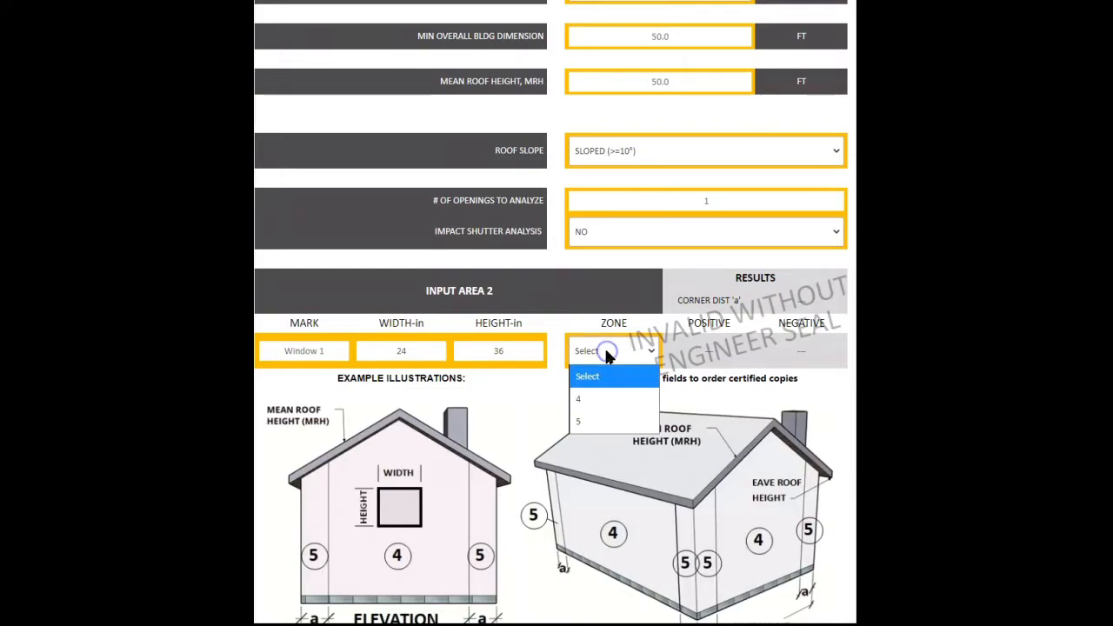
click(577, 399)
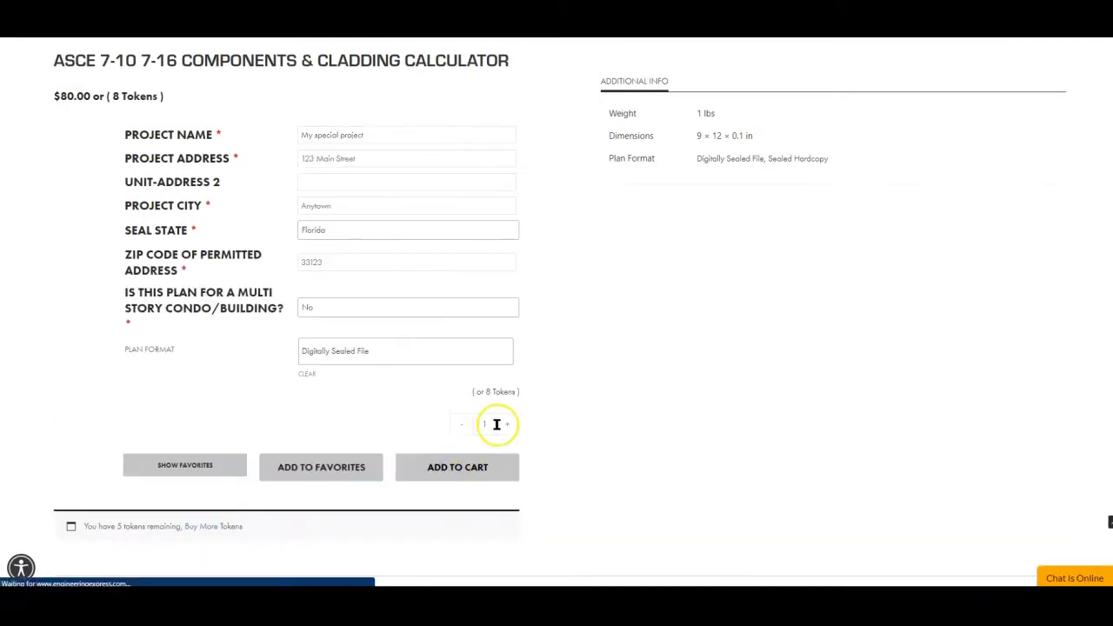
Step: Add the calculation to the cart and review the checkout billing form
click(457, 466)
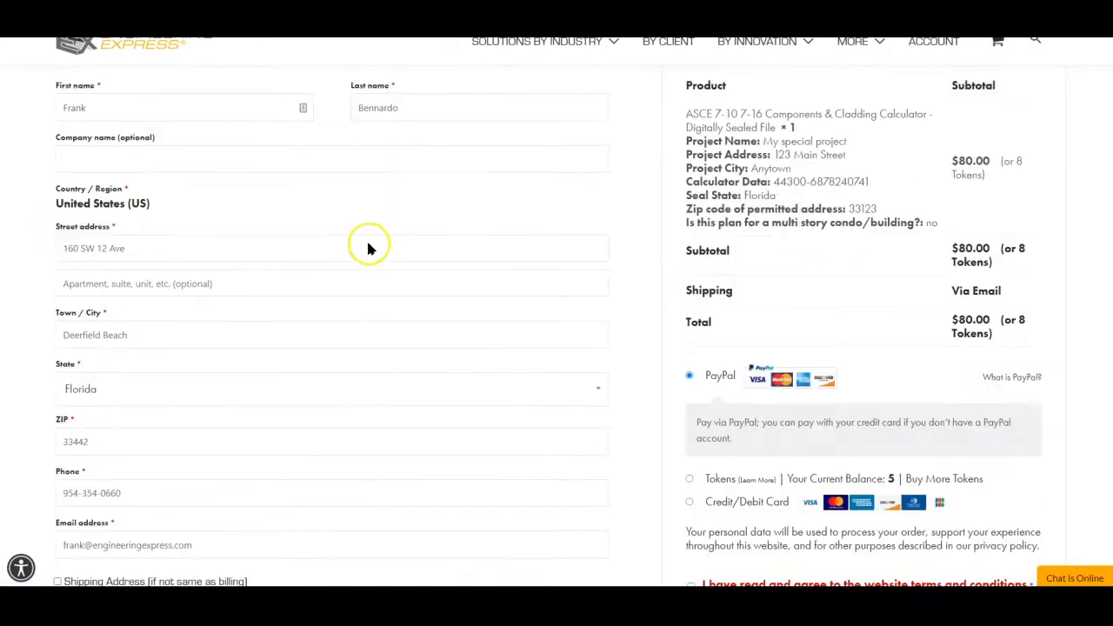
scroll(down, 3)
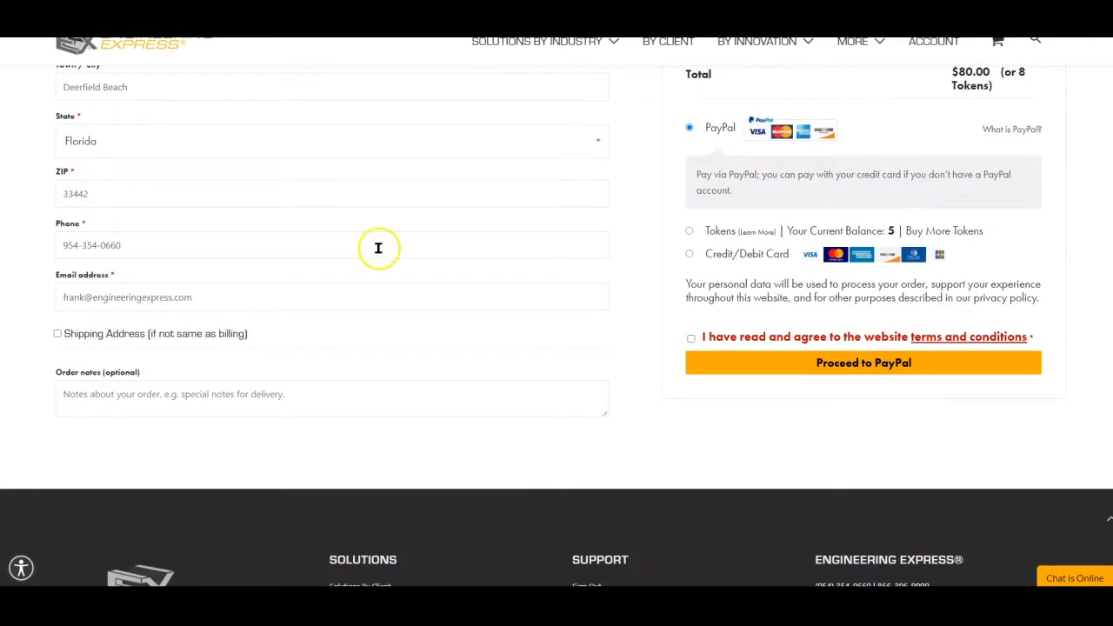